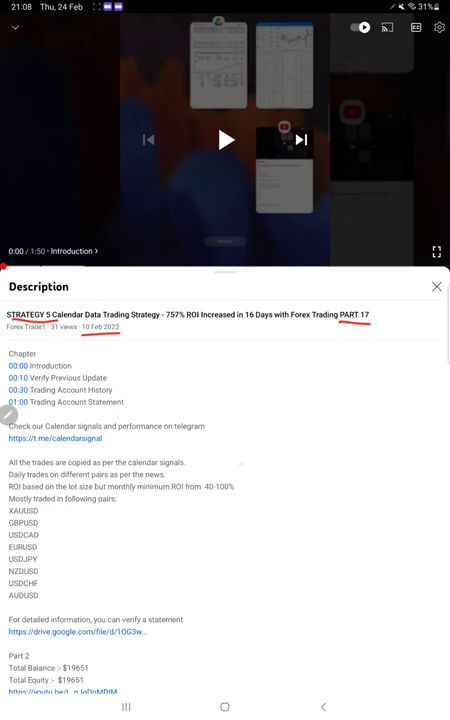
# Underline STRATEGY 5, PART 17 and the upload date in red
pyautogui.moveTo(247, 457); pyautogui.dragTo(270, 570)
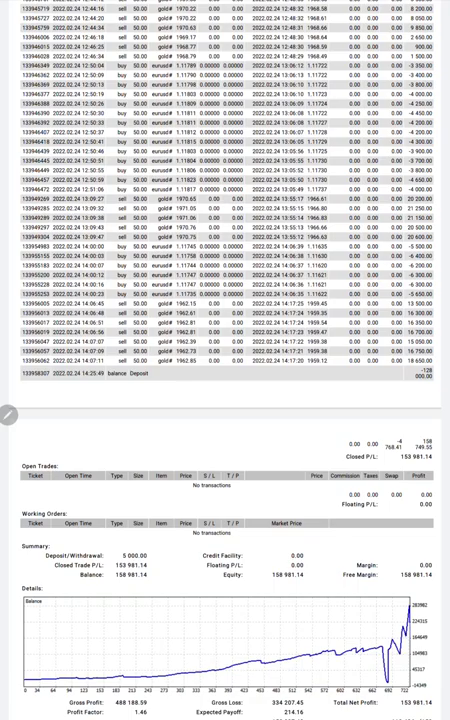
# Scroll to page 15 of 15 to show the full Details statistics table
pyautogui.scroll(-3)
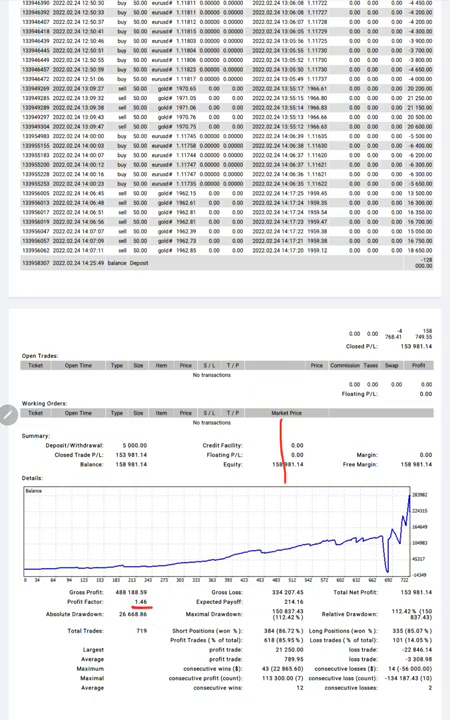
pyautogui.scroll(-3)
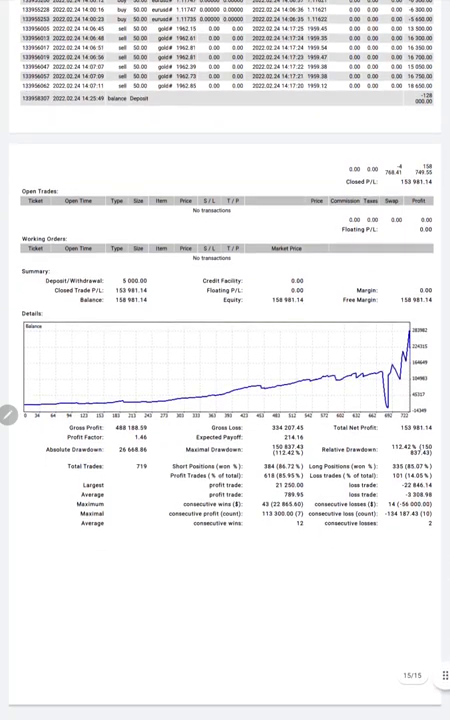
# Underline the key stats in red and handwrite R:R 1:0.28 and BE 81.1
pyautogui.scroll(-3)
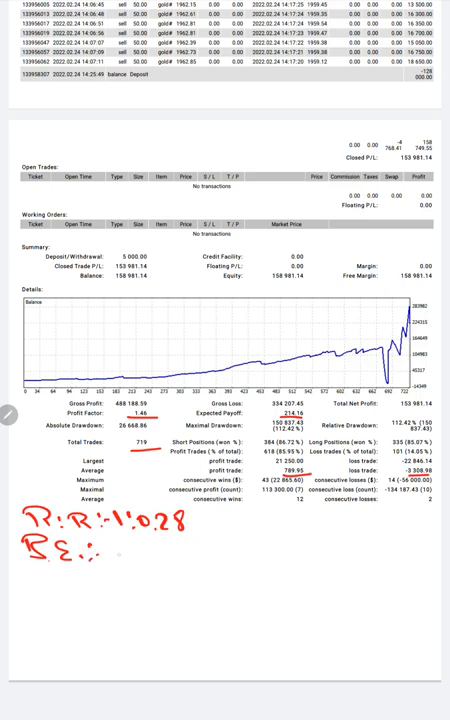
pyautogui.write('81.1.')
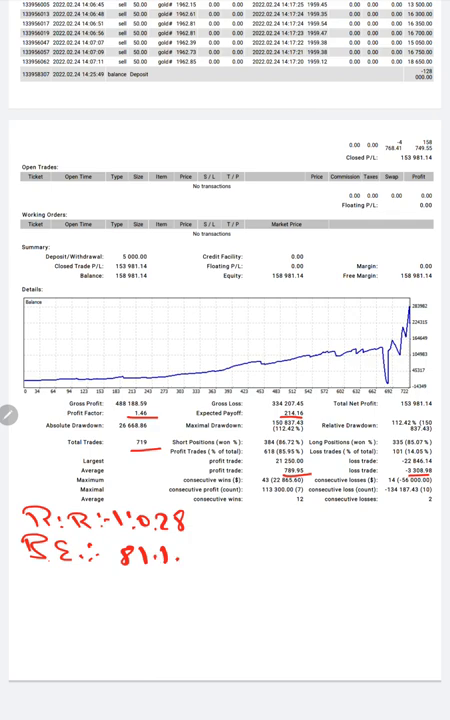